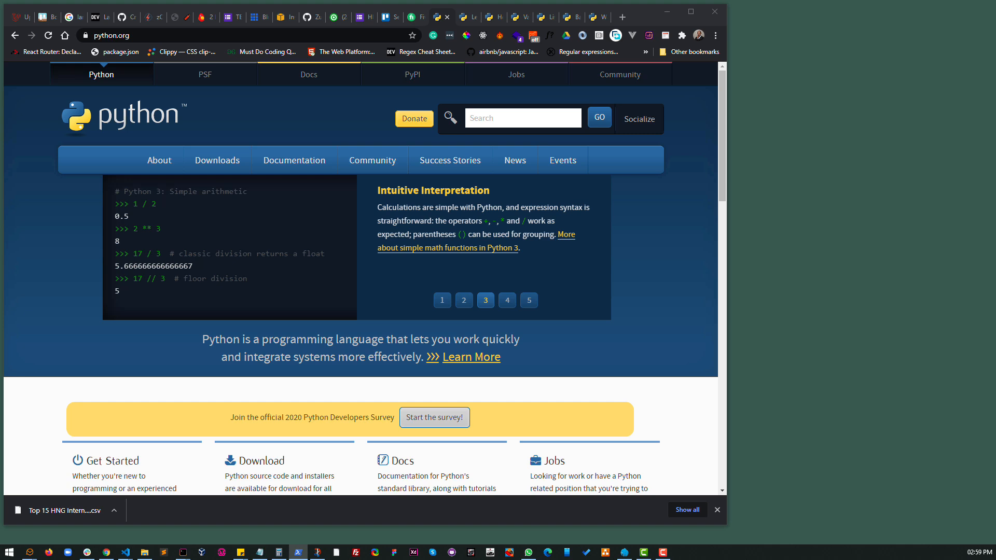
Cycle through the slides in the python.org homepage banner
click(506, 299)
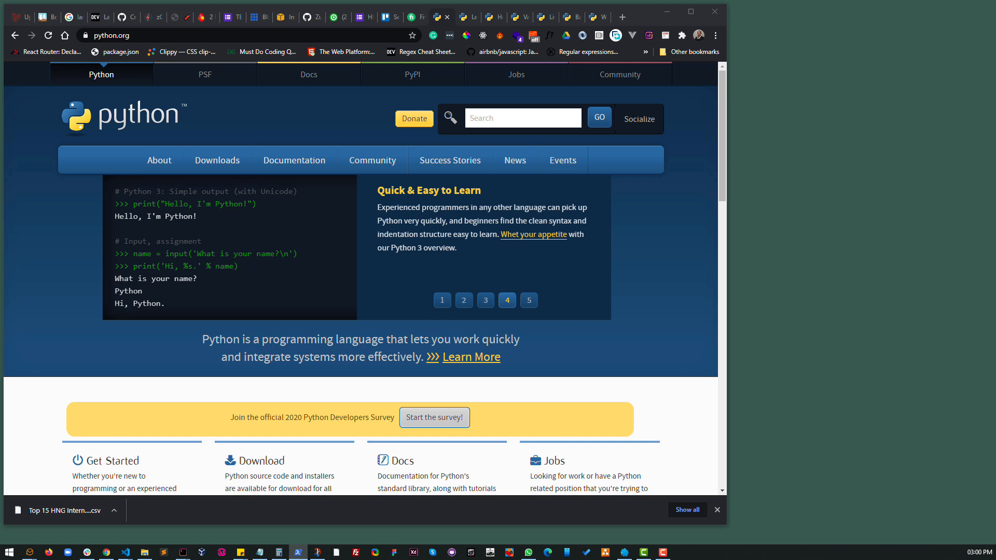
click(529, 300)
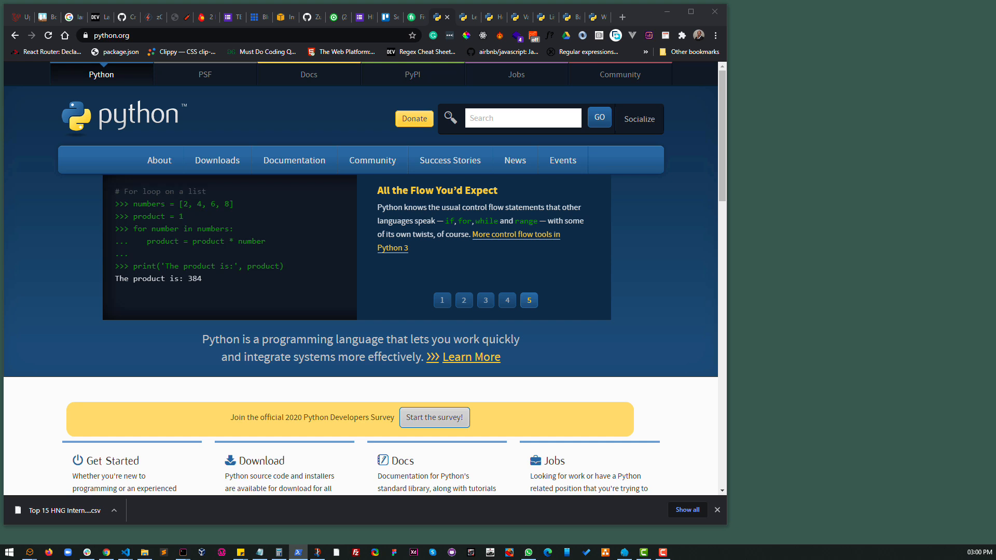
click(442, 300)
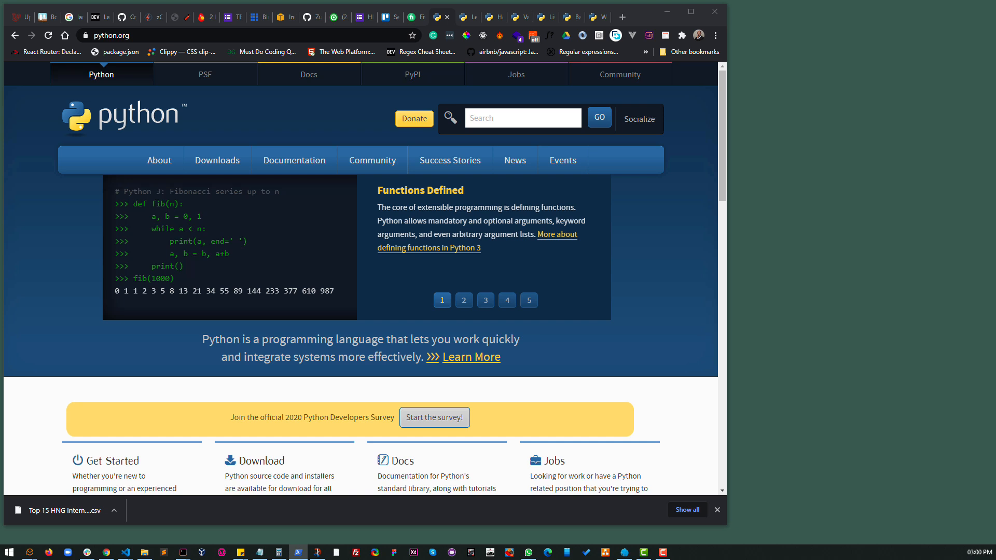
click(464, 300)
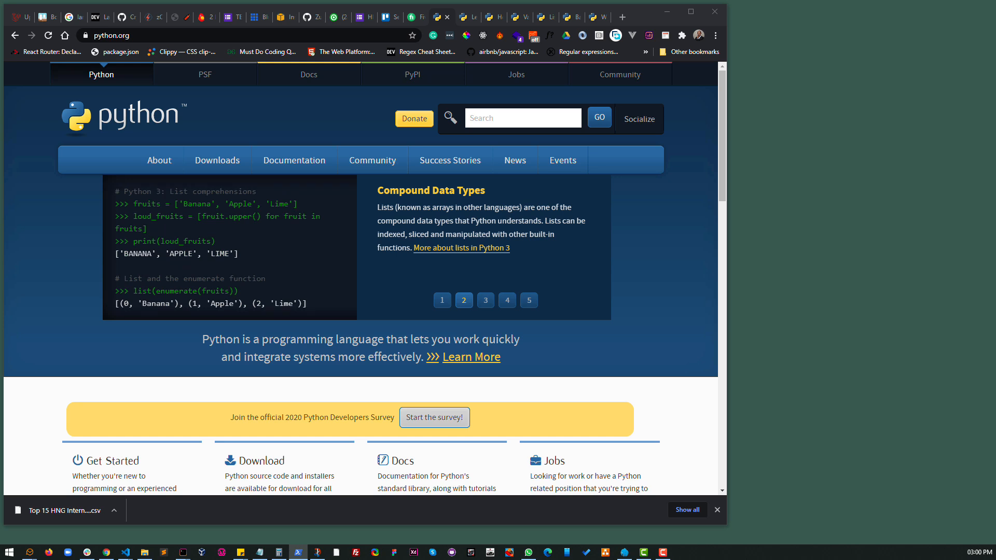
click(485, 300)
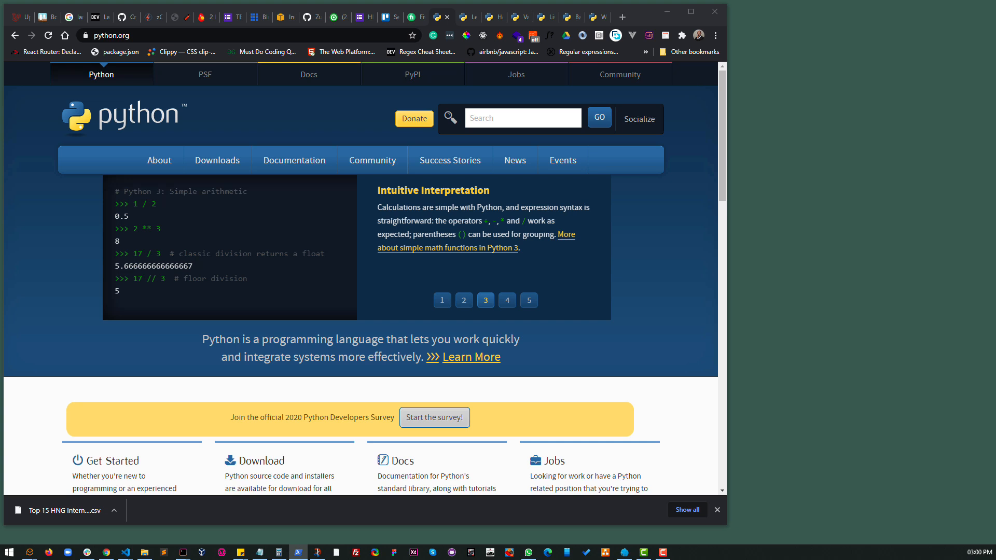
mouse_move(675, 219)
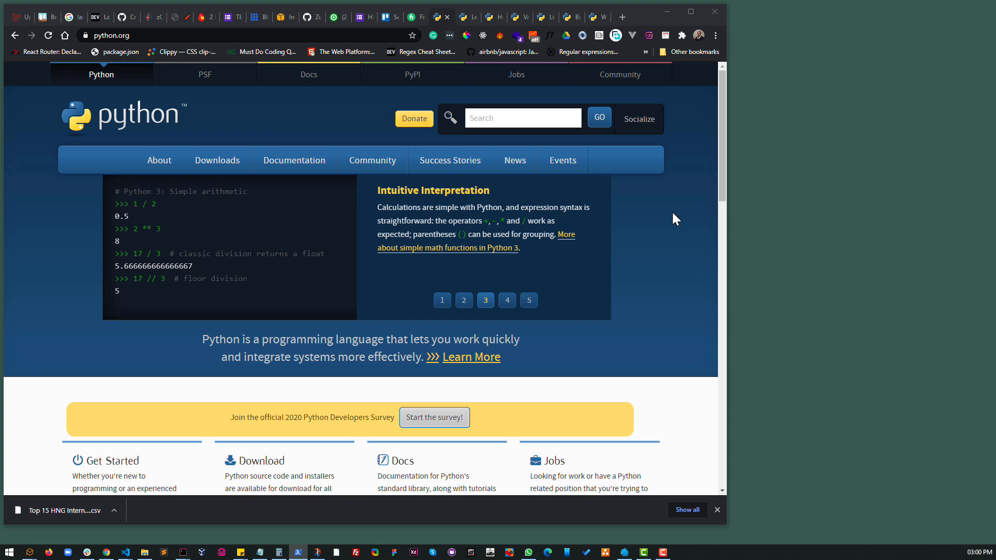
click(507, 300)
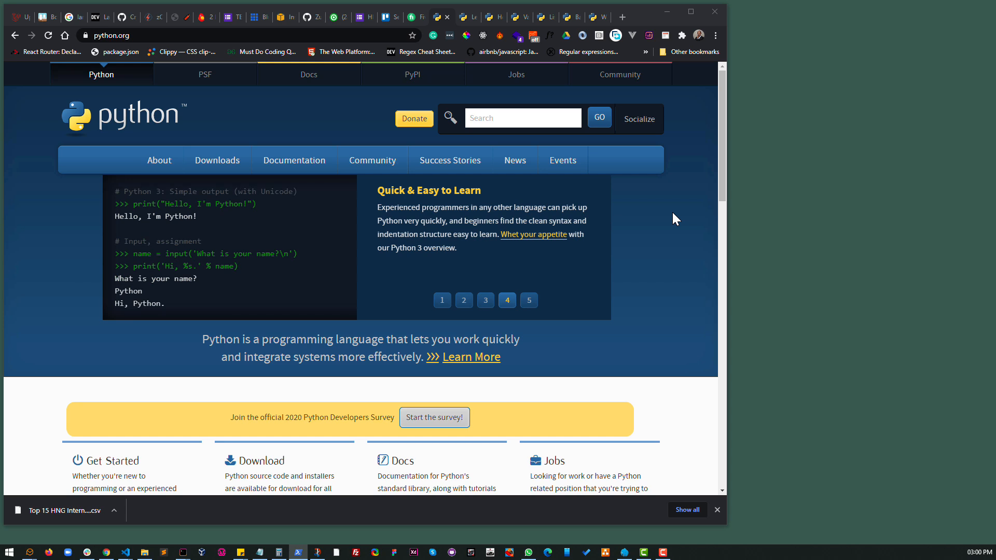
mouse_move(724, 121)
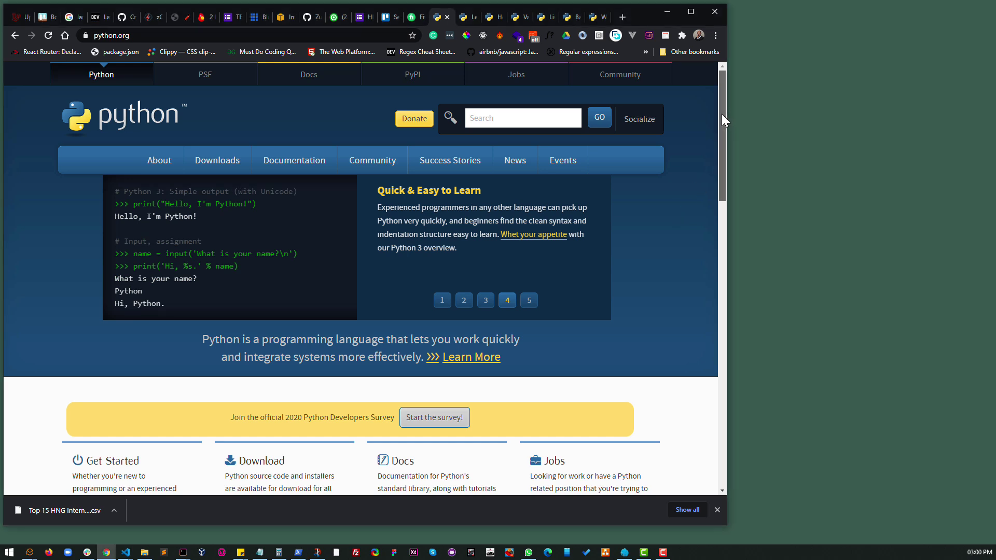
Scroll down to Get Started, Download, Docs, Jobs, Latest News and Upcoming Events
scroll(down, 3)
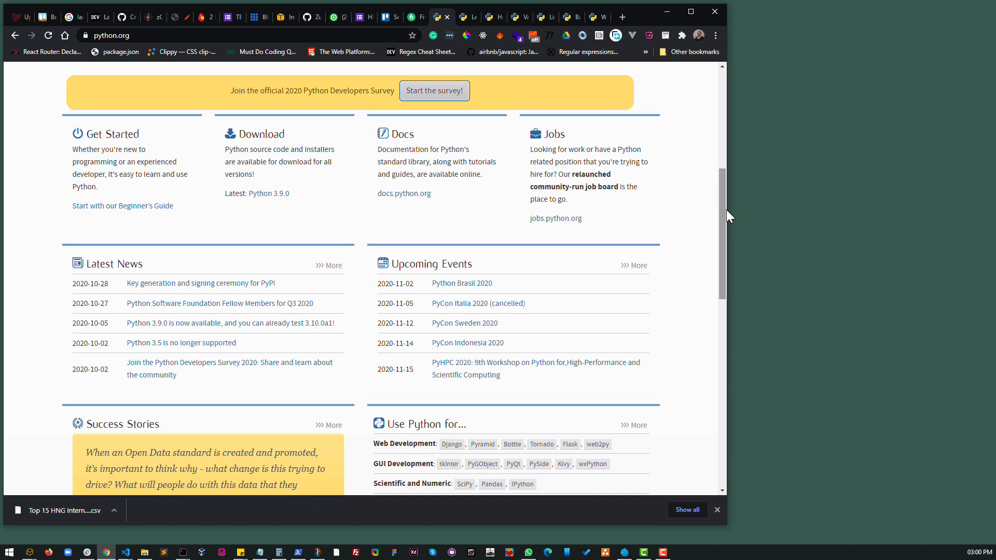
mouse_move(726, 215)
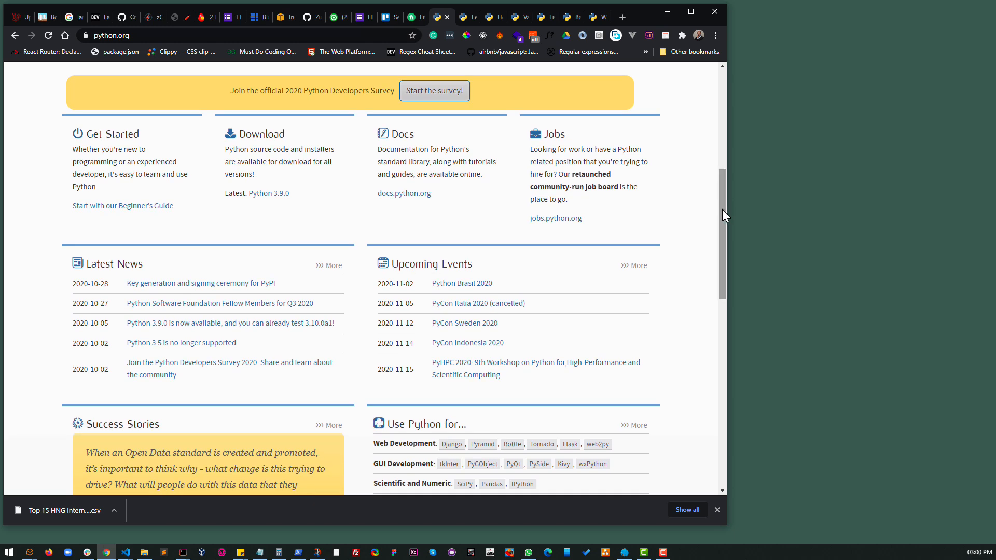
scroll(up, 3)
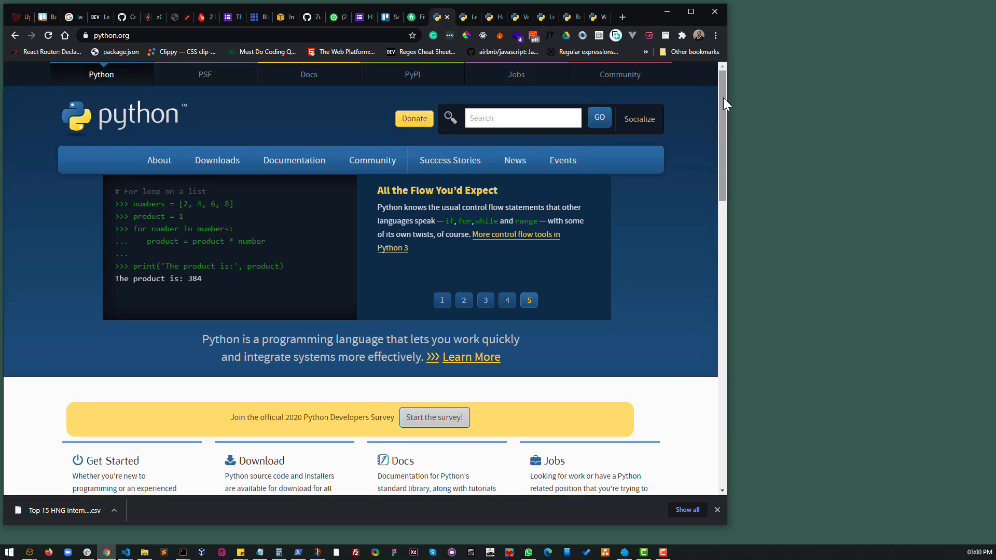
mouse_move(722, 141)
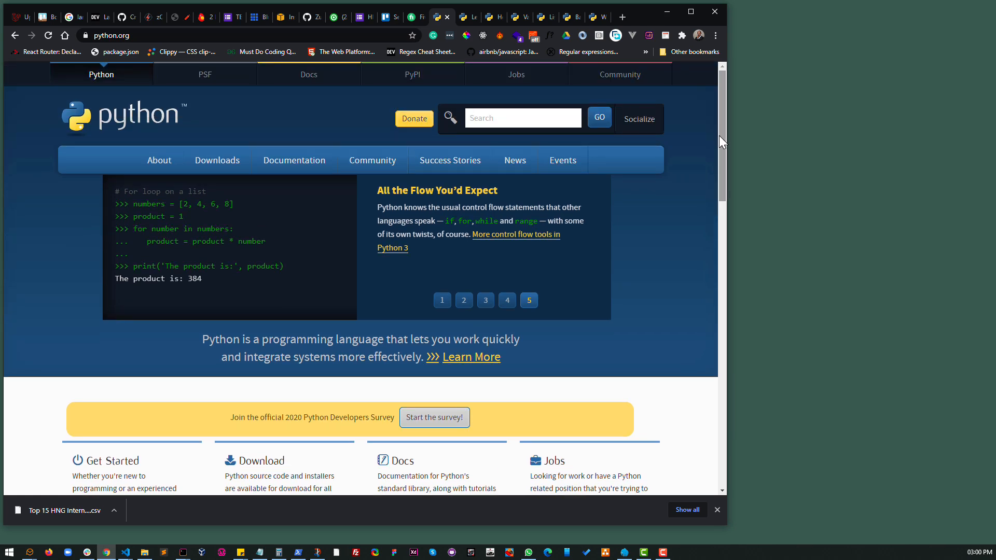
scroll(down, 3)
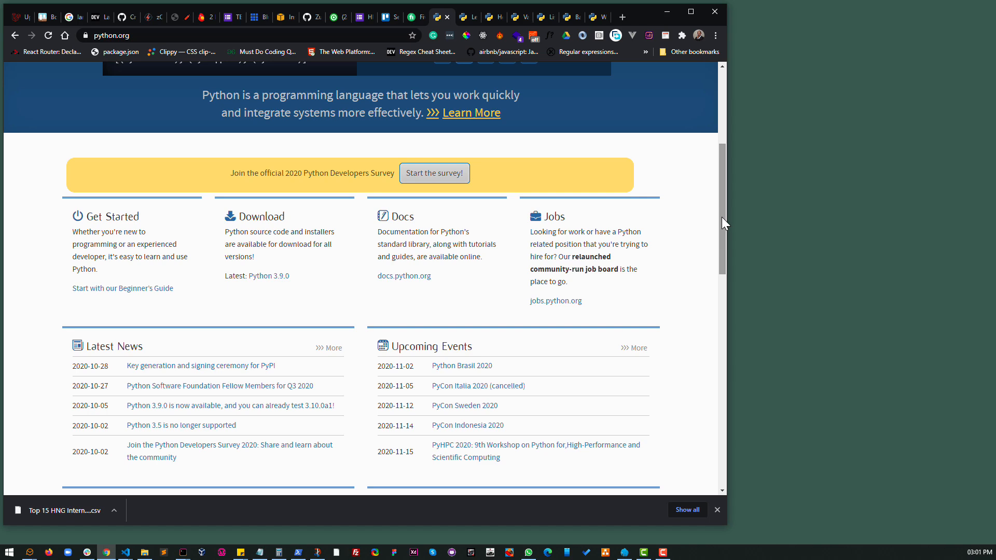
mouse_move(769, 114)
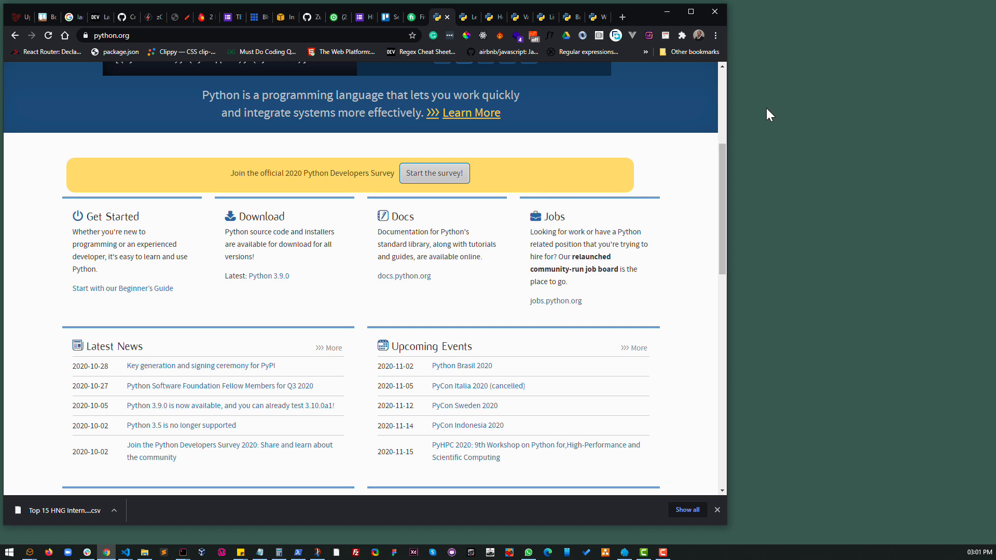
scroll(up, 3)
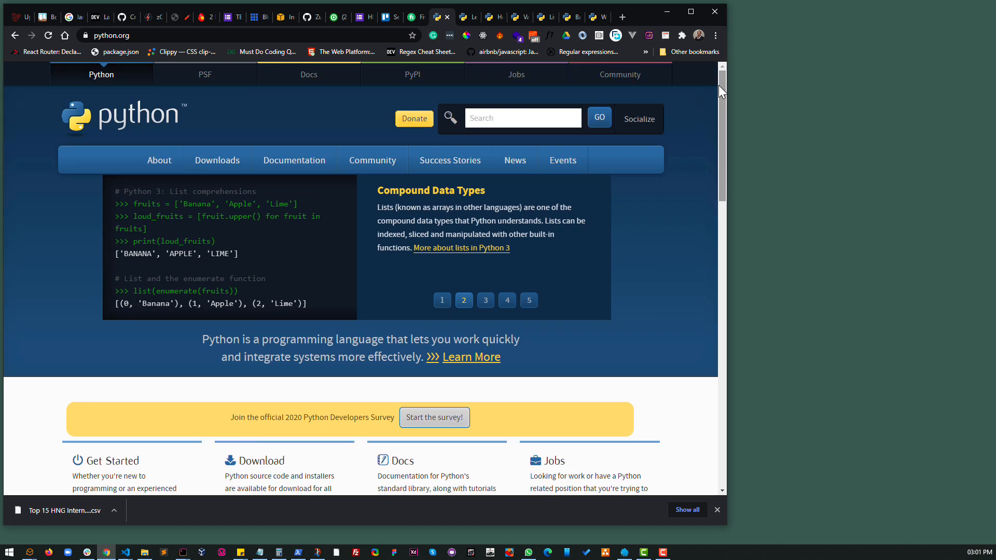
click(507, 300)
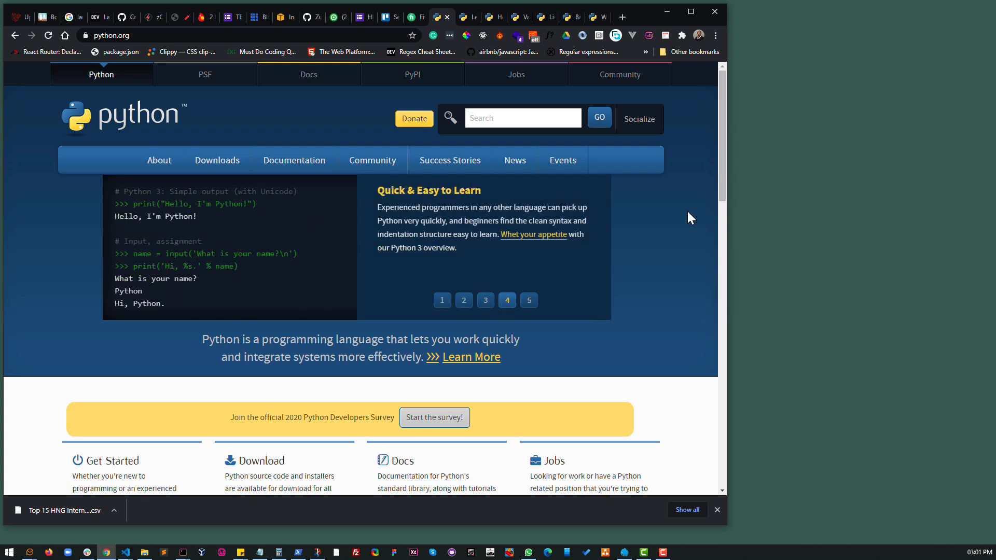
mouse_move(305, 116)
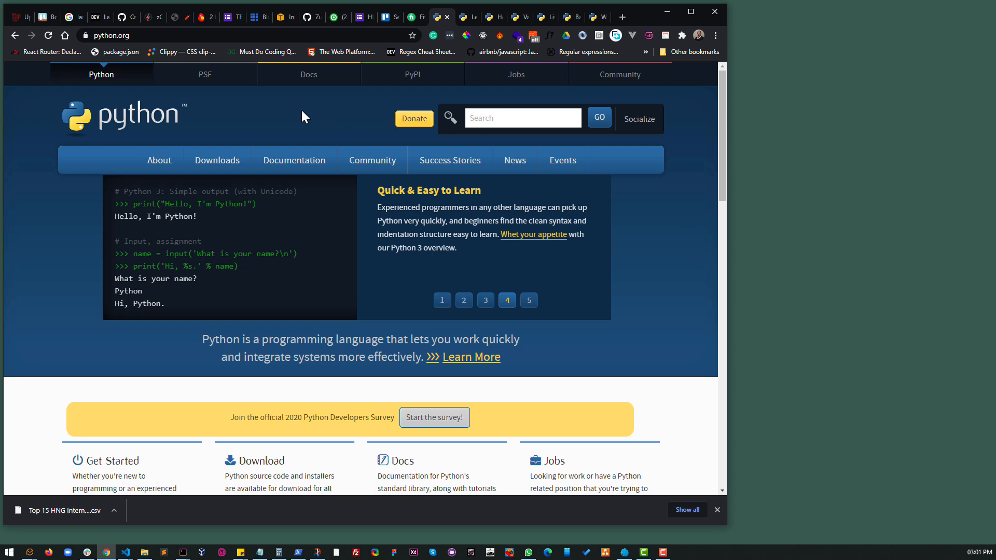
mouse_move(723, 110)
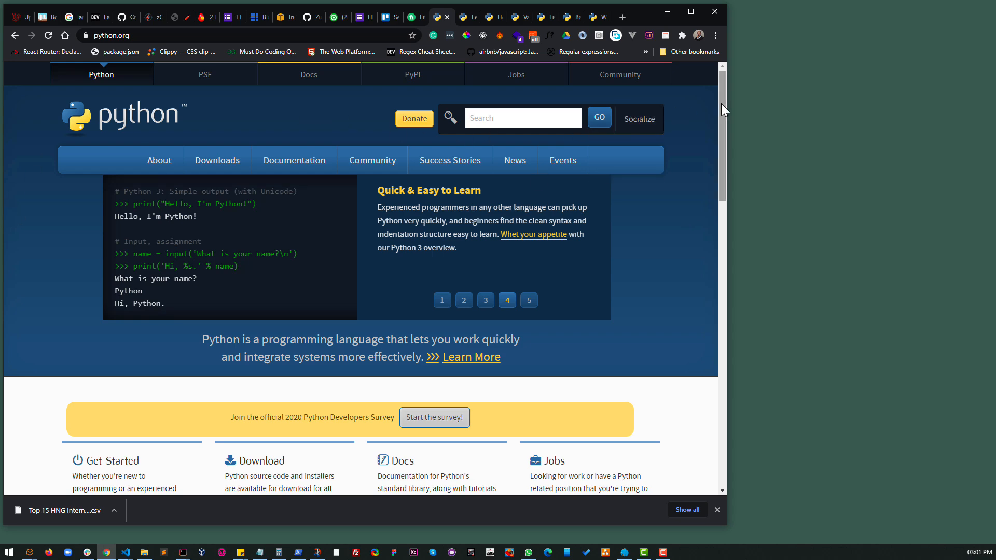
scroll(down, 3)
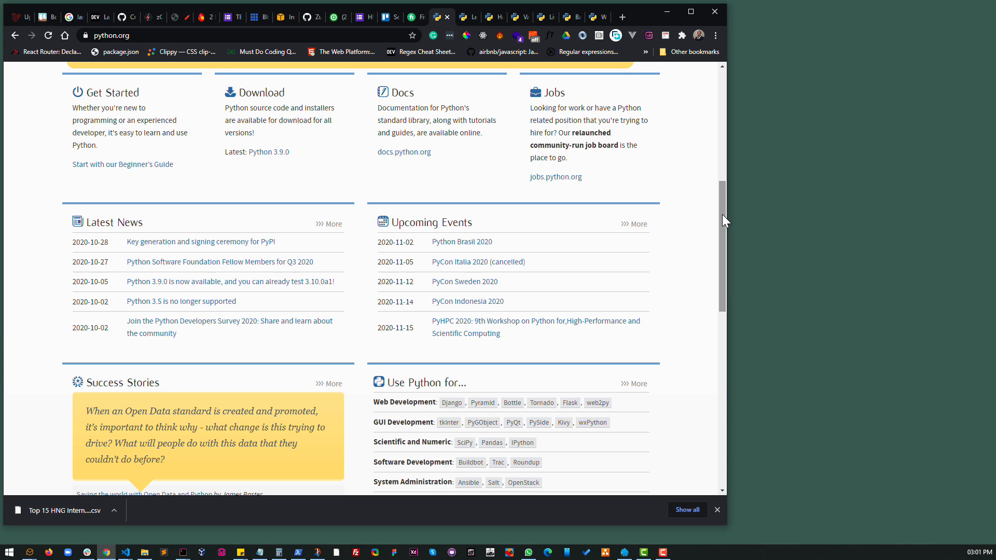